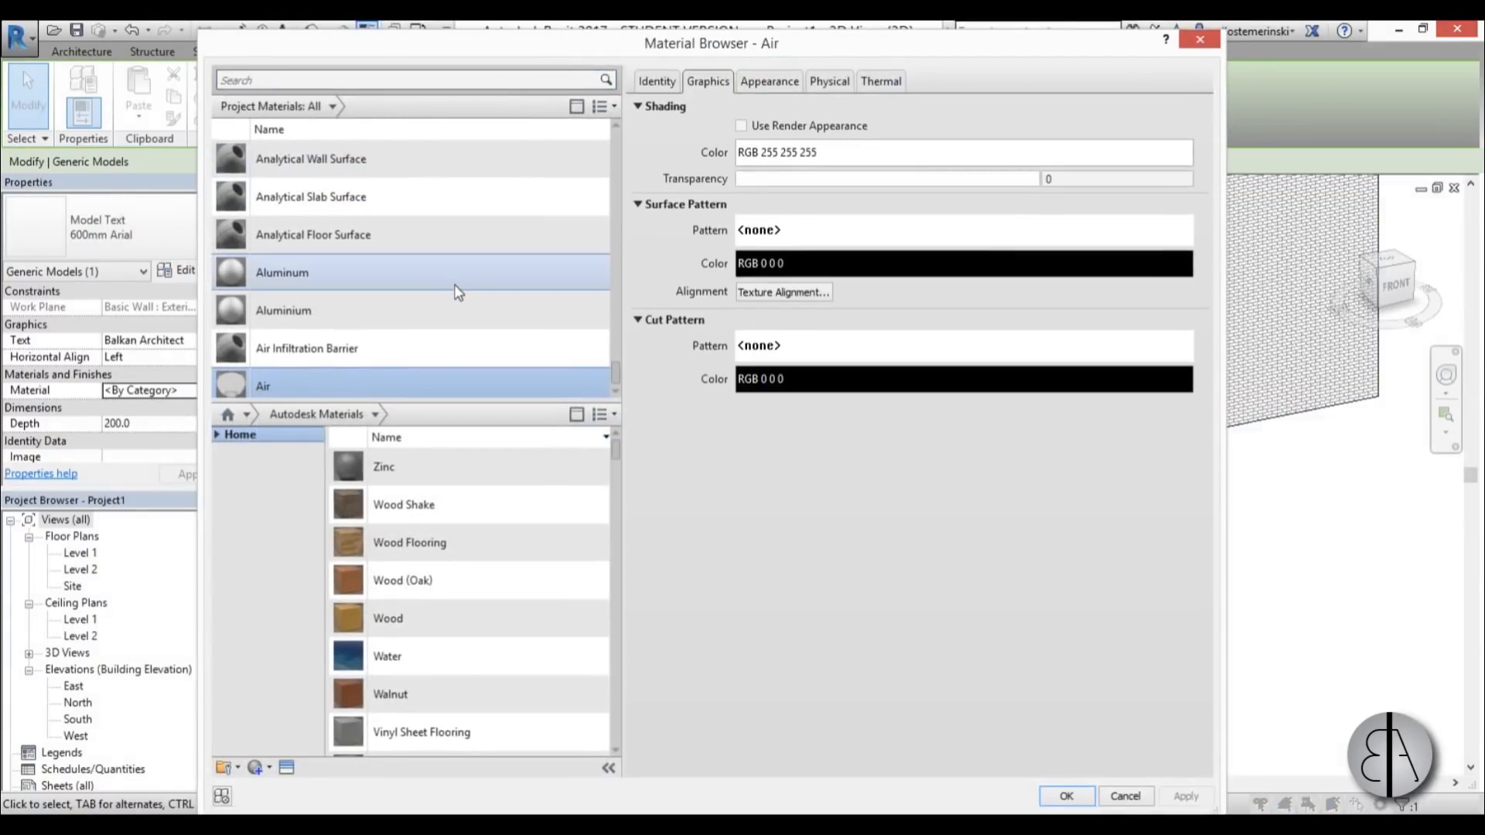
Choose a material for the Balkan Architect model text in the Material Browser
{"action": "left_click", "coordinate": [1065, 795]}
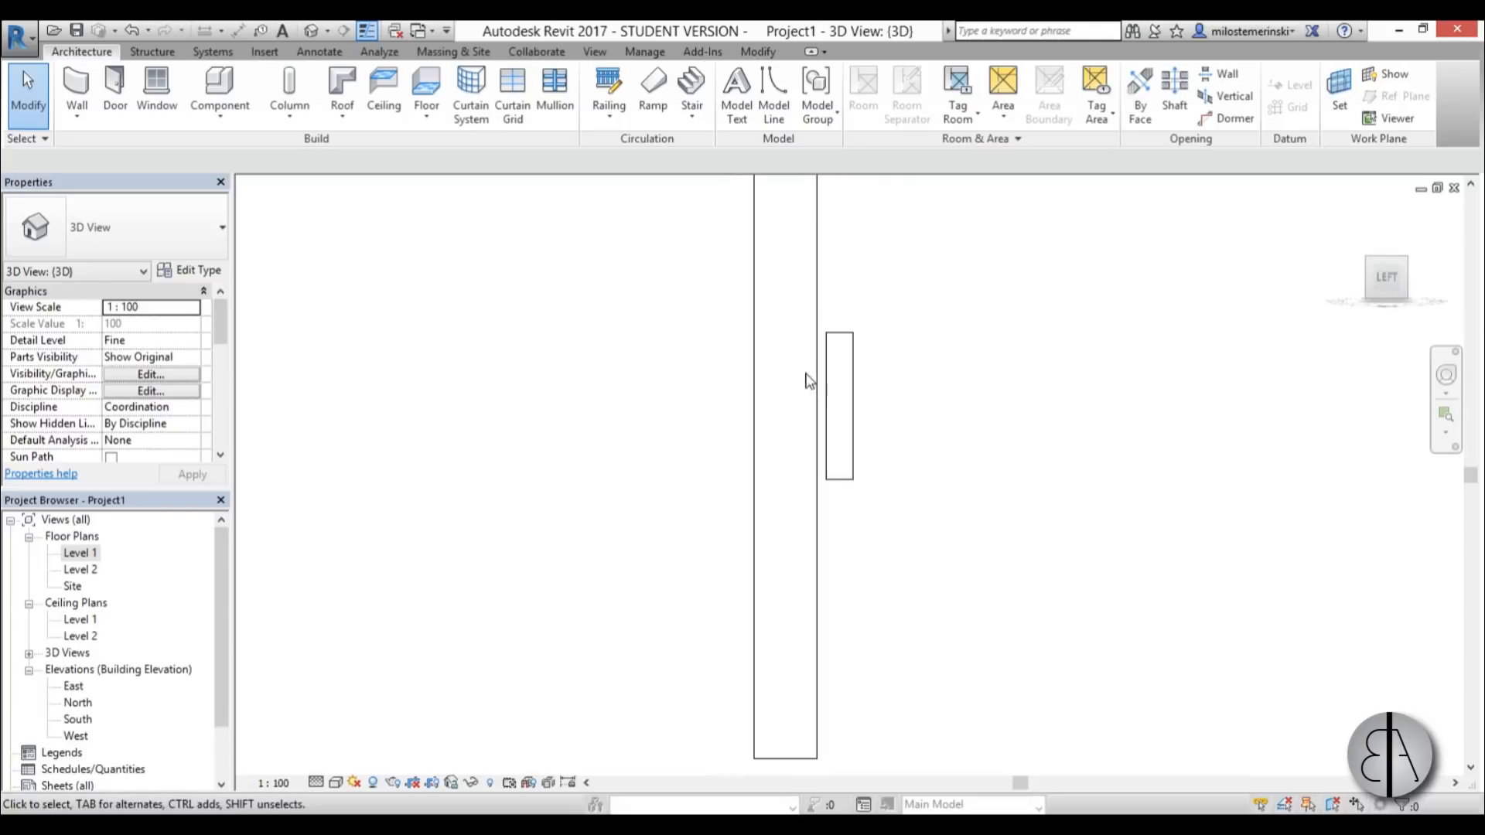
View the wall and lettering from the left side via the ViewCube
{"action": "left_click", "coordinate": [837, 406]}
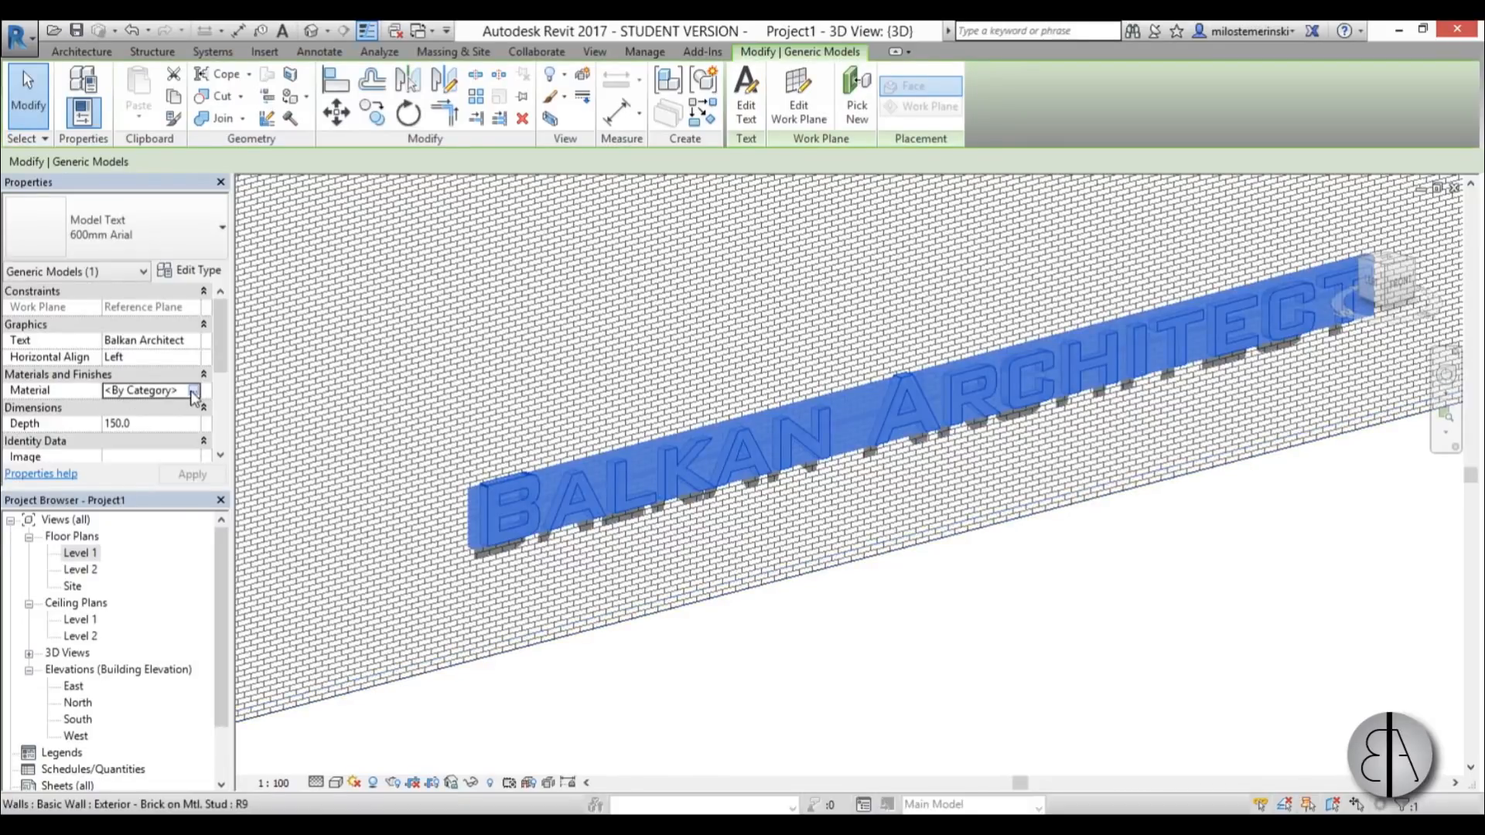
Bring up the Material Browser for the selected lettering from Properties
{"action": "left_click", "coordinate": [191, 390]}
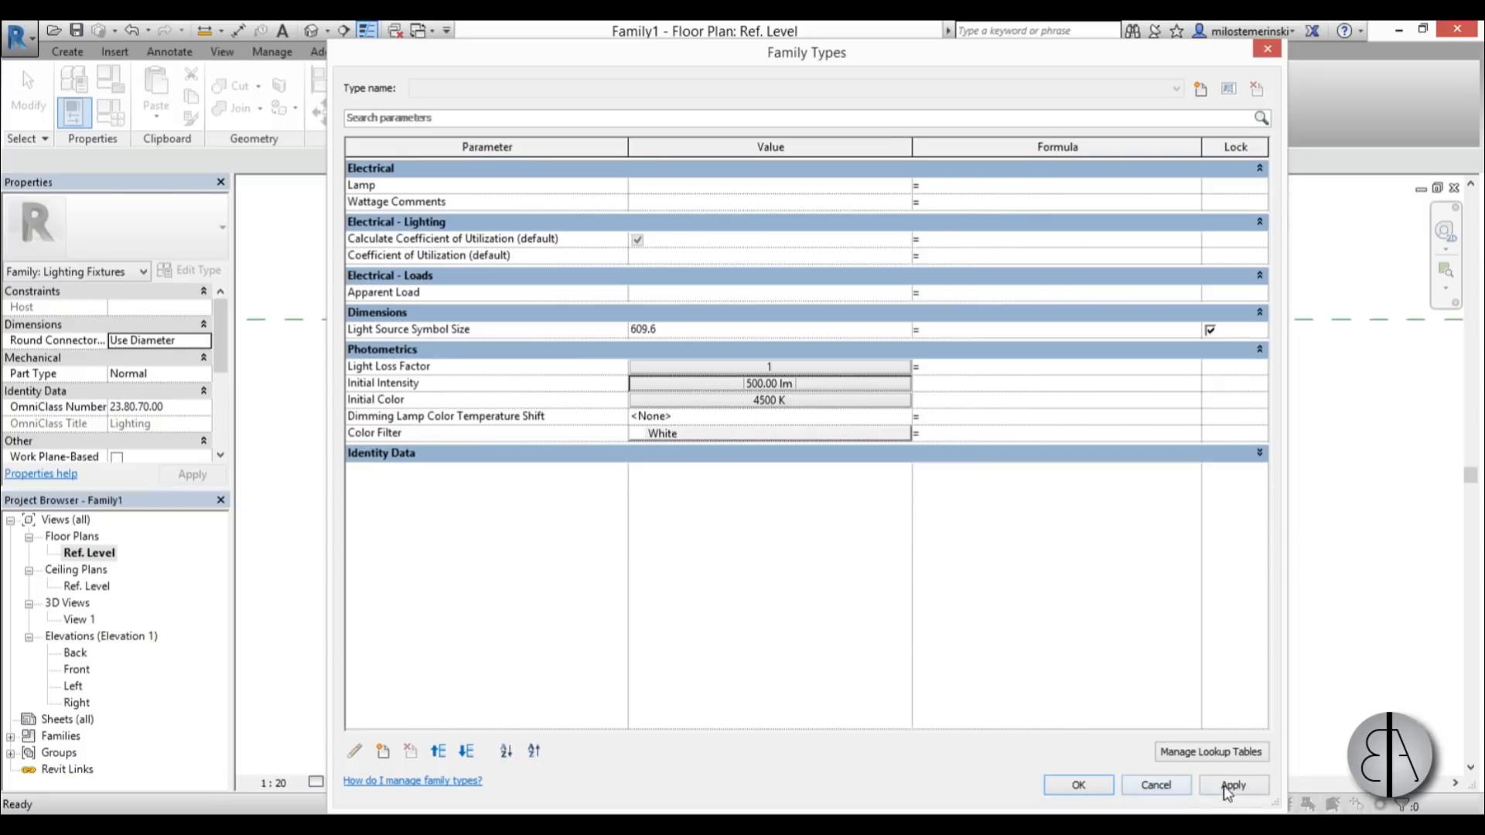
{"action": "left_click", "coordinate": [1076, 784]}
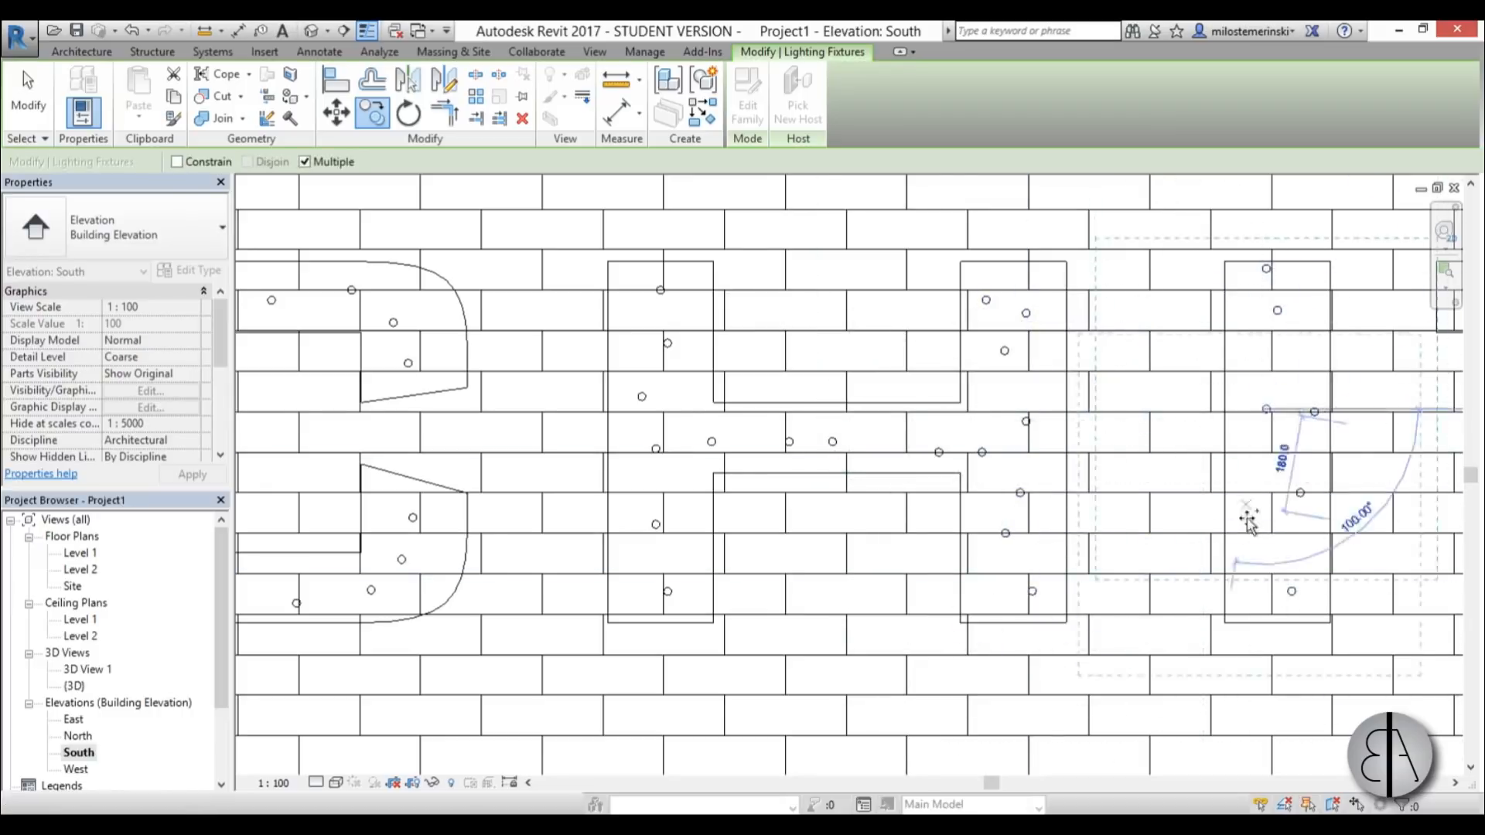